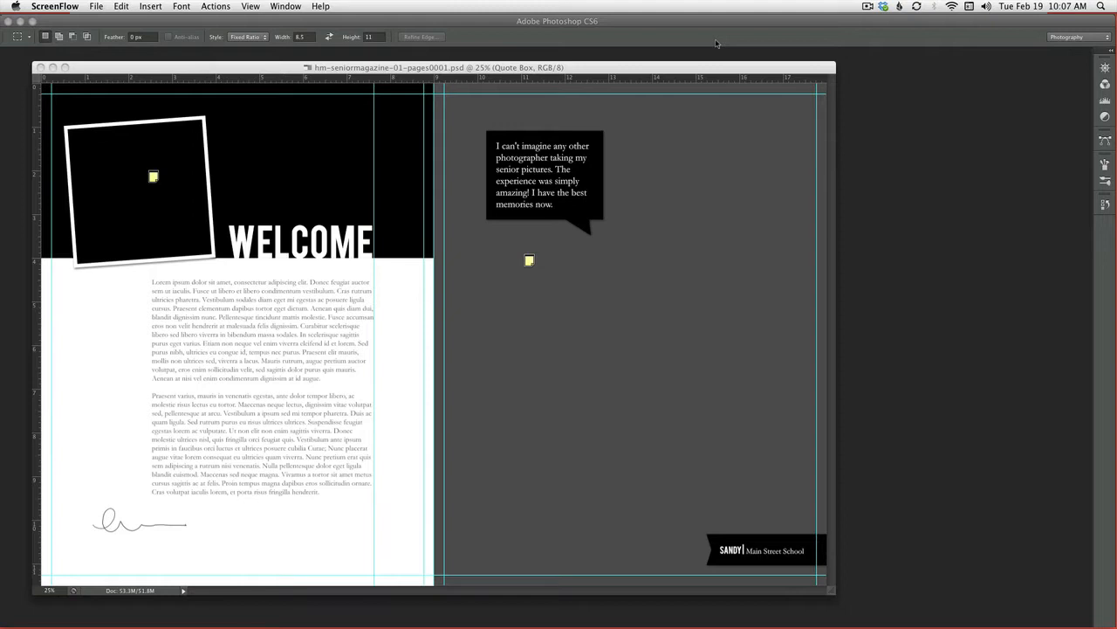
mouse_move(597, 108)
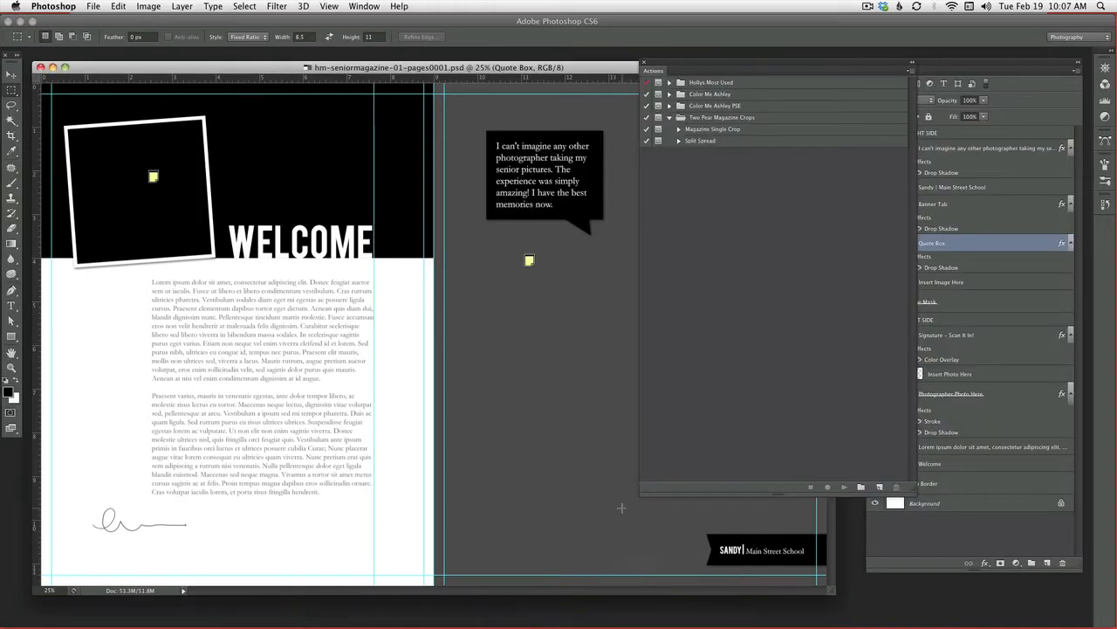
mouse_move(615, 597)
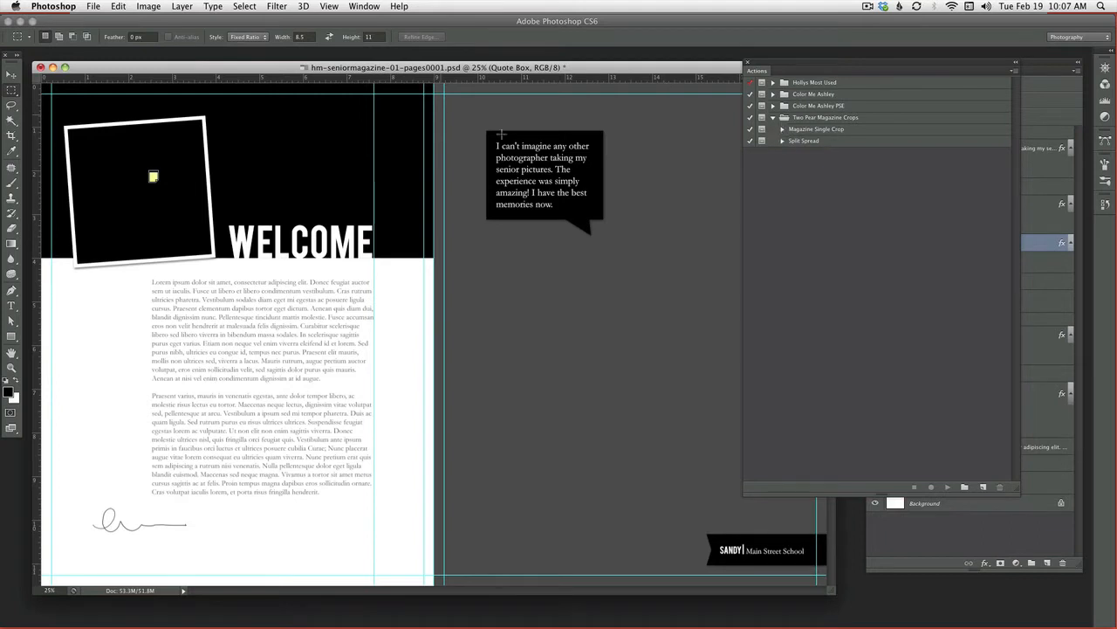
- Open the cover PSD from Macintosh HD 2 > Products > Senior Magazine Brochure1
click(92, 7)
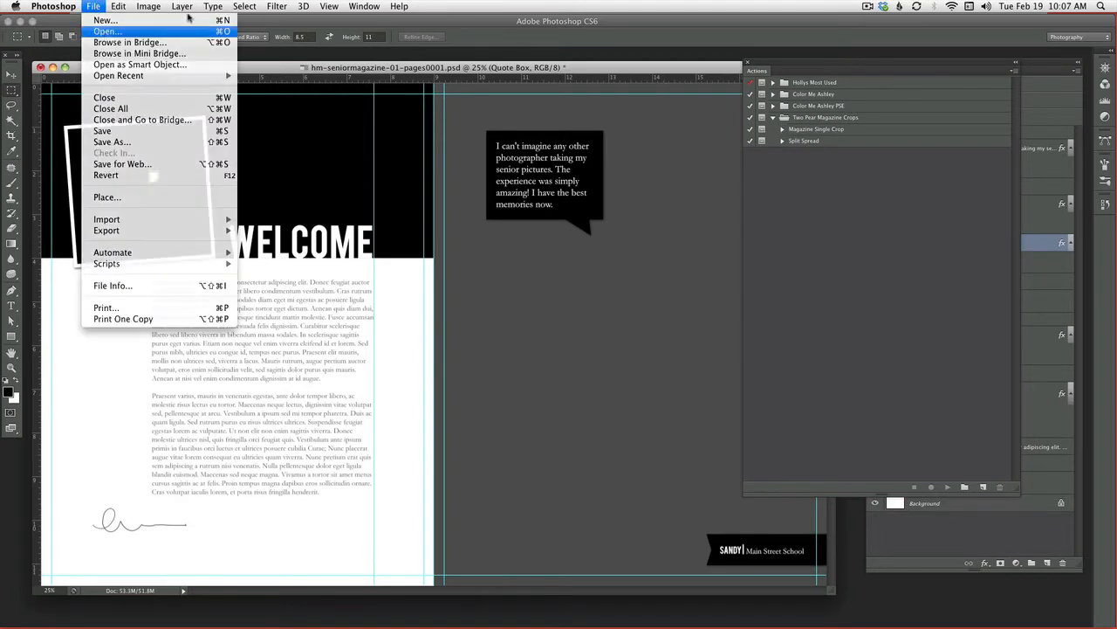
click(106, 32)
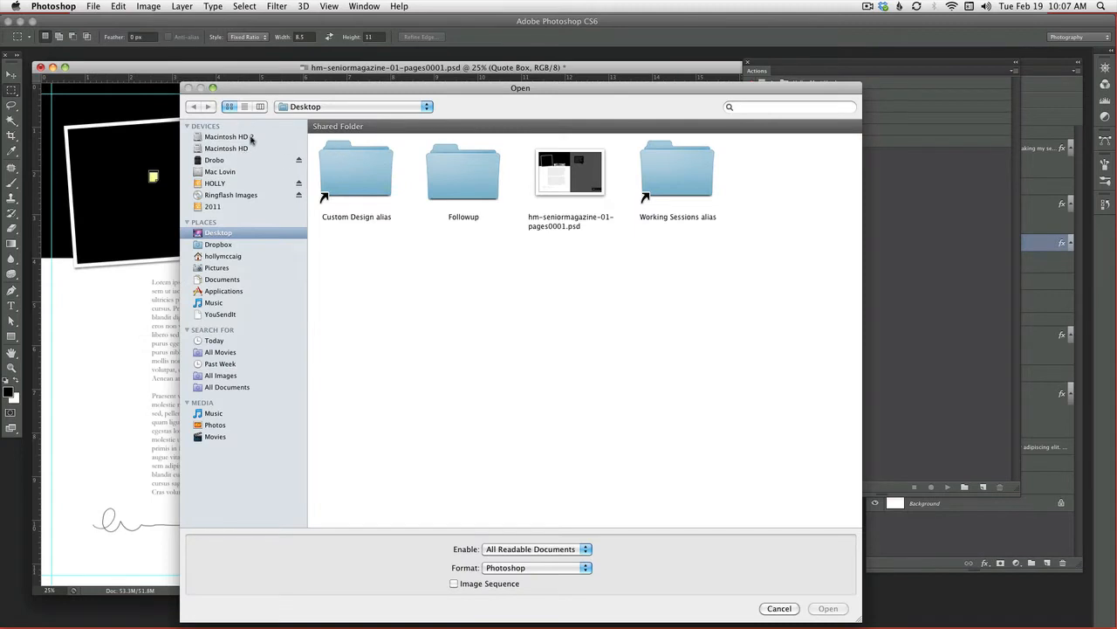
click(227, 136)
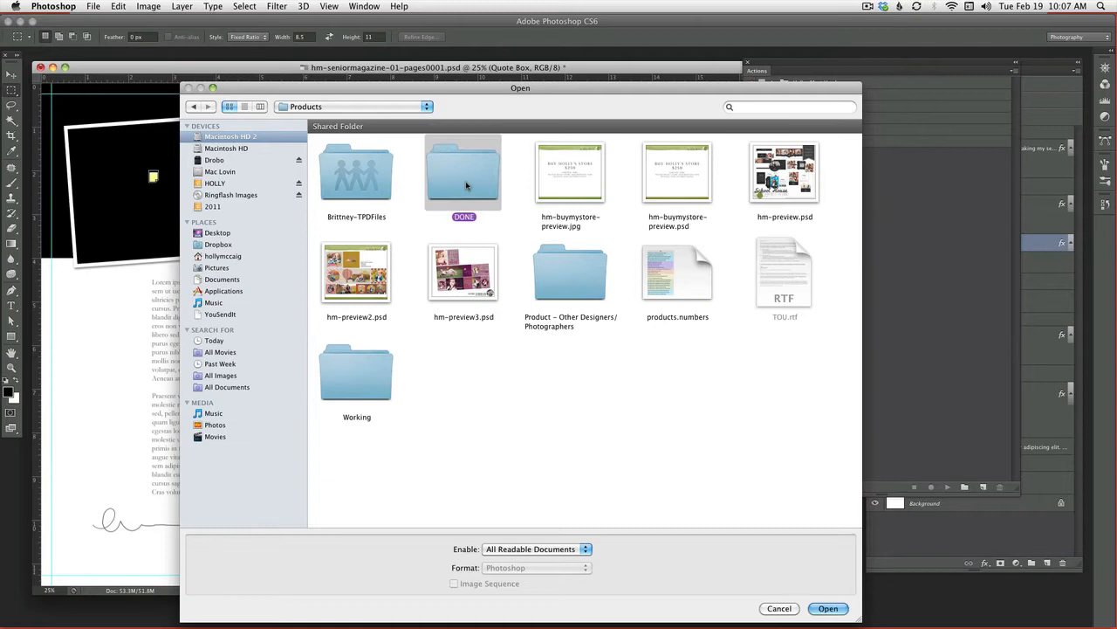
double_click(464, 175)
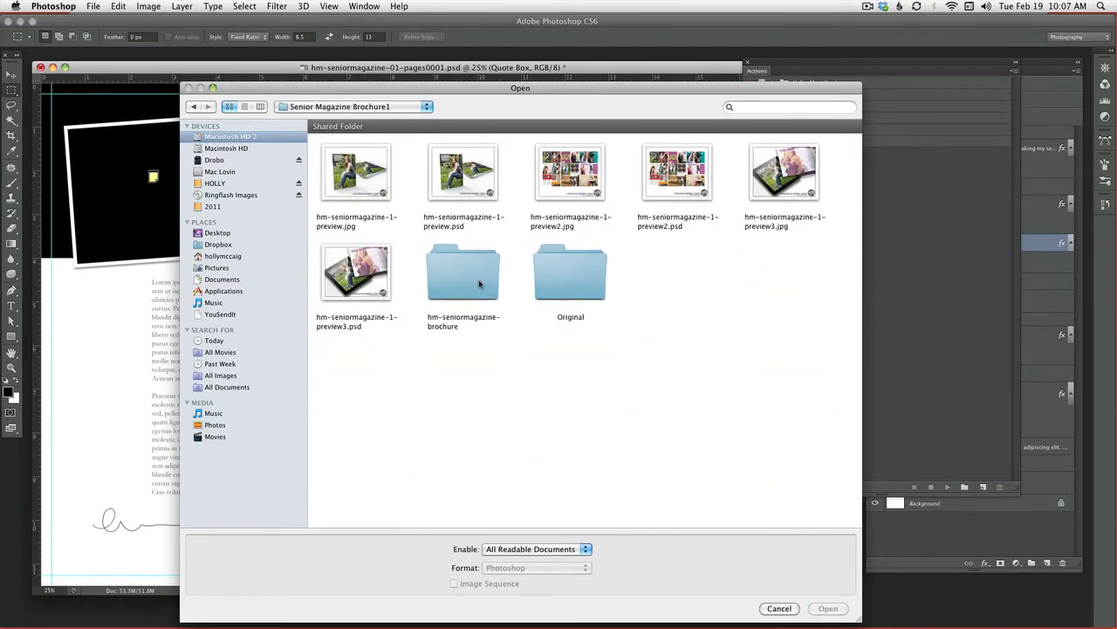
click(779, 608)
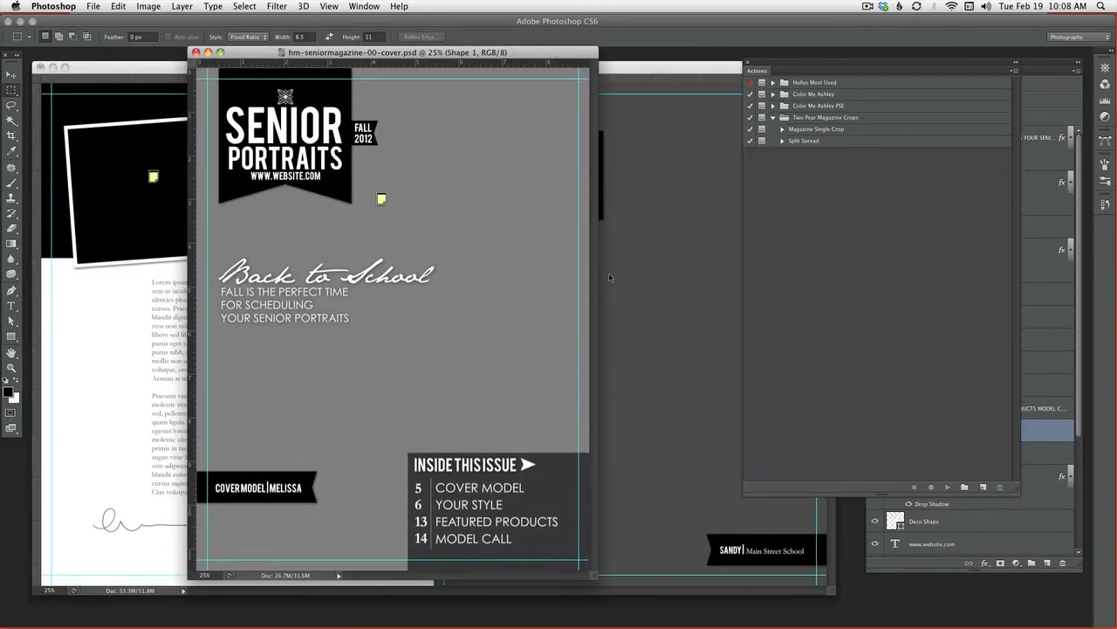
- Run the Magazine Single Crop action on the Senior Portraits cover, continuing past its message
click(817, 129)
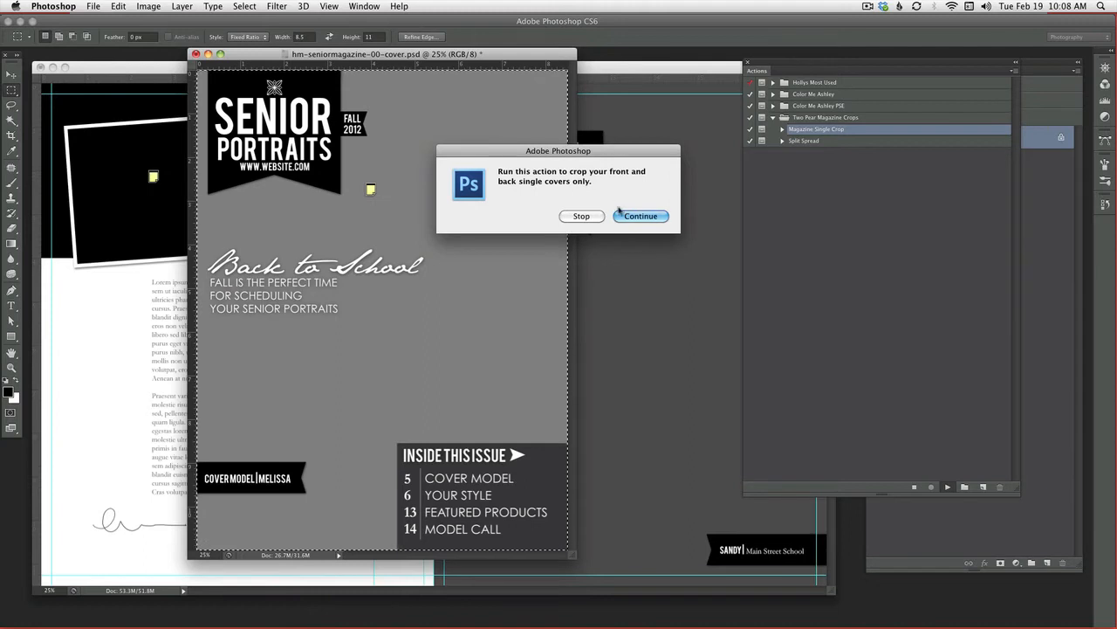
click(639, 216)
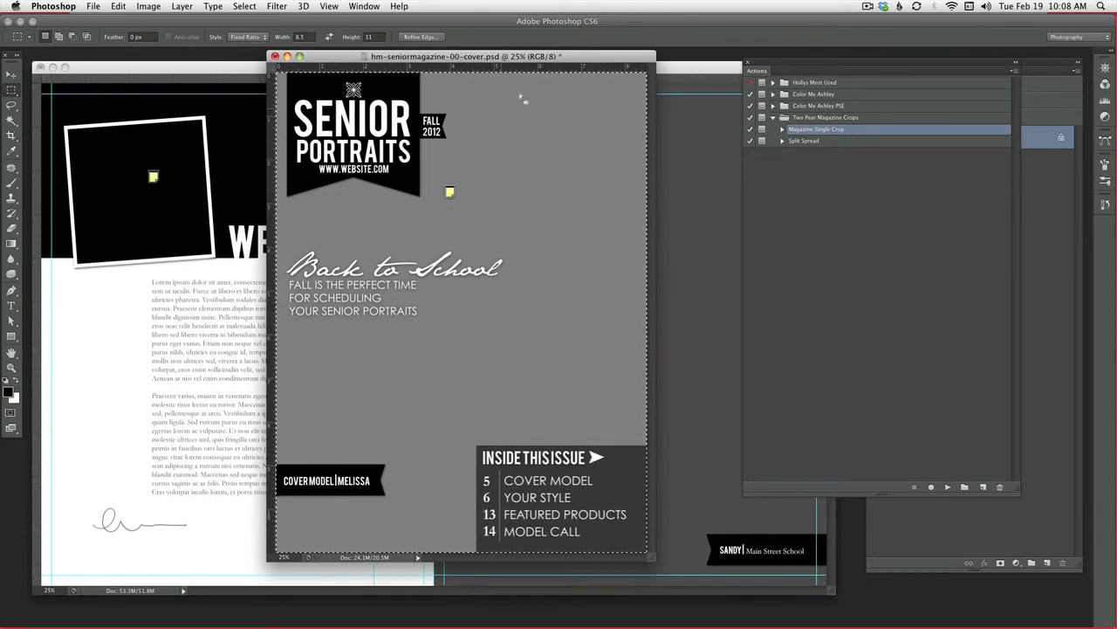
mouse_move(590, 189)
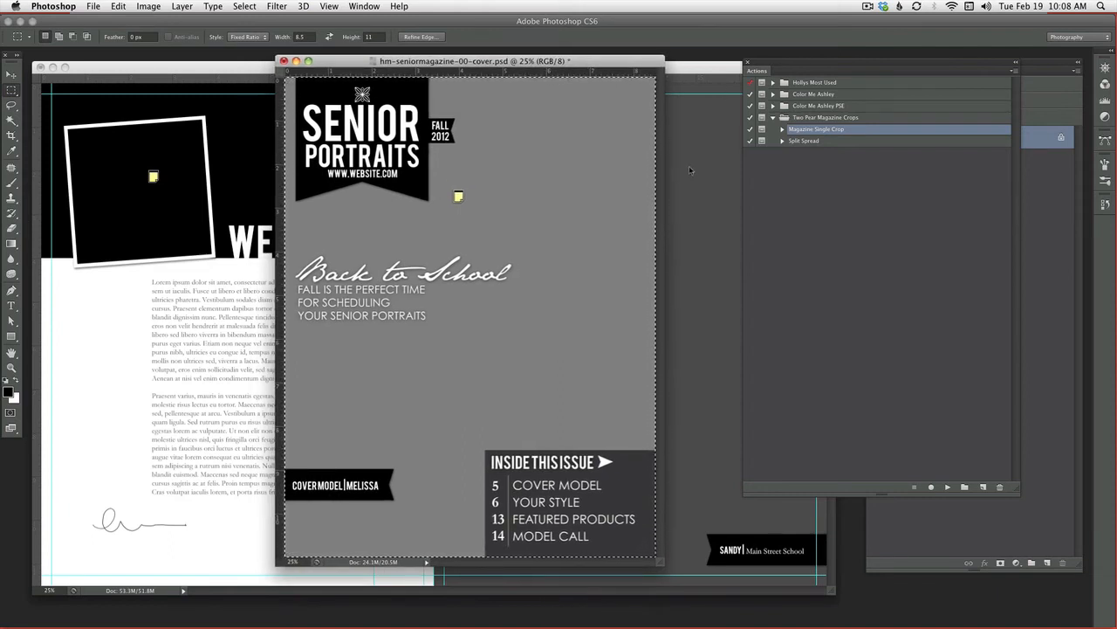
mouse_move(705, 157)
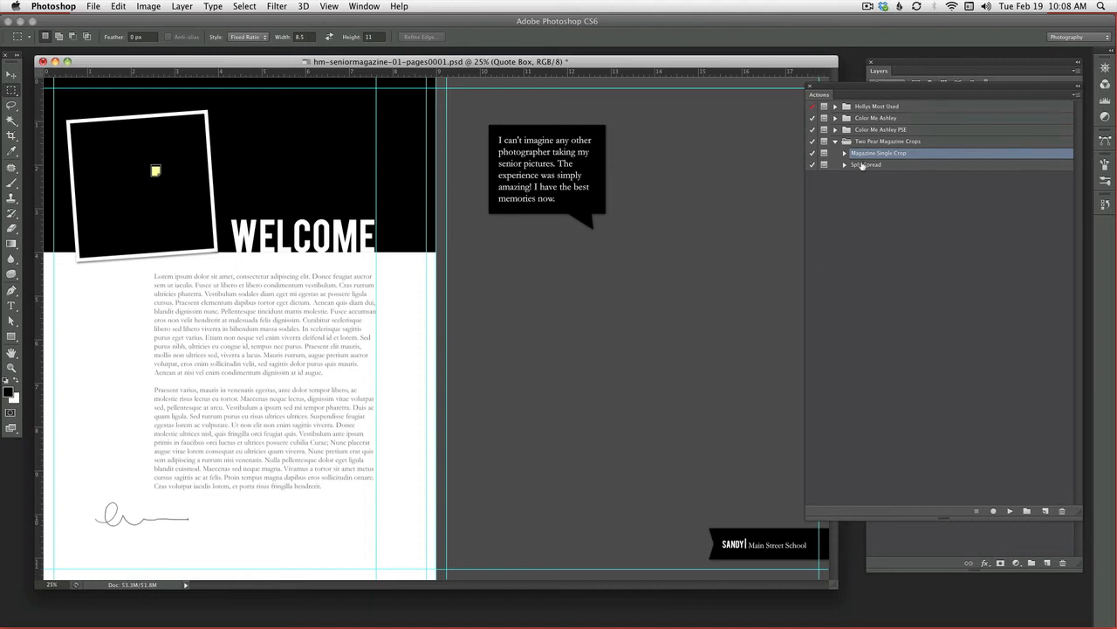
- Run the Split Spread action on the Welcome spread, reaching its flattening warning
click(866, 164)
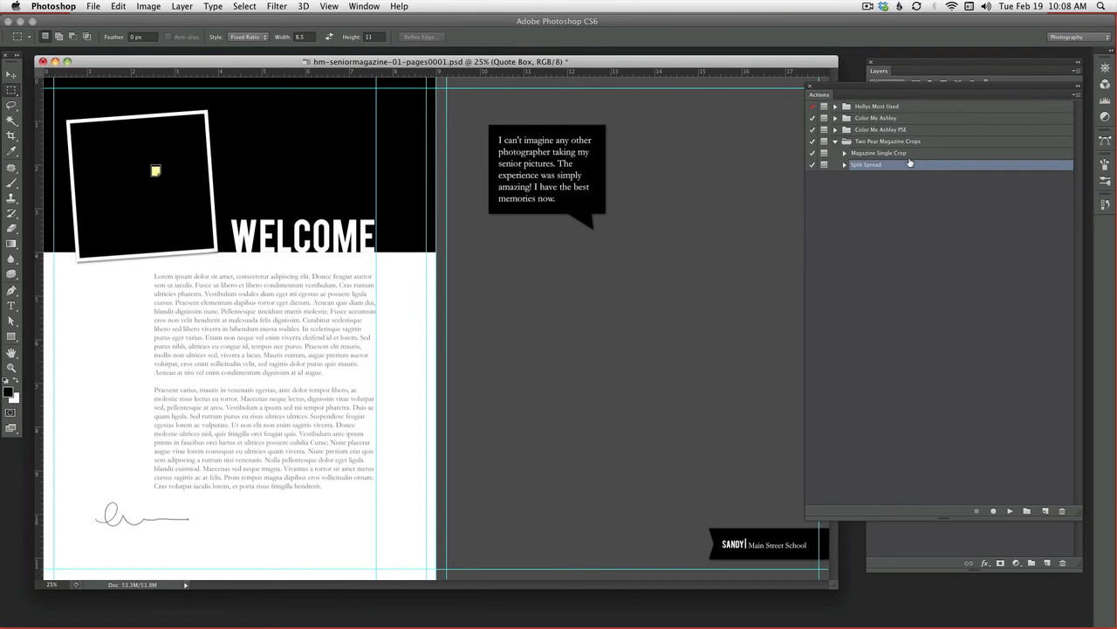
click(1009, 510)
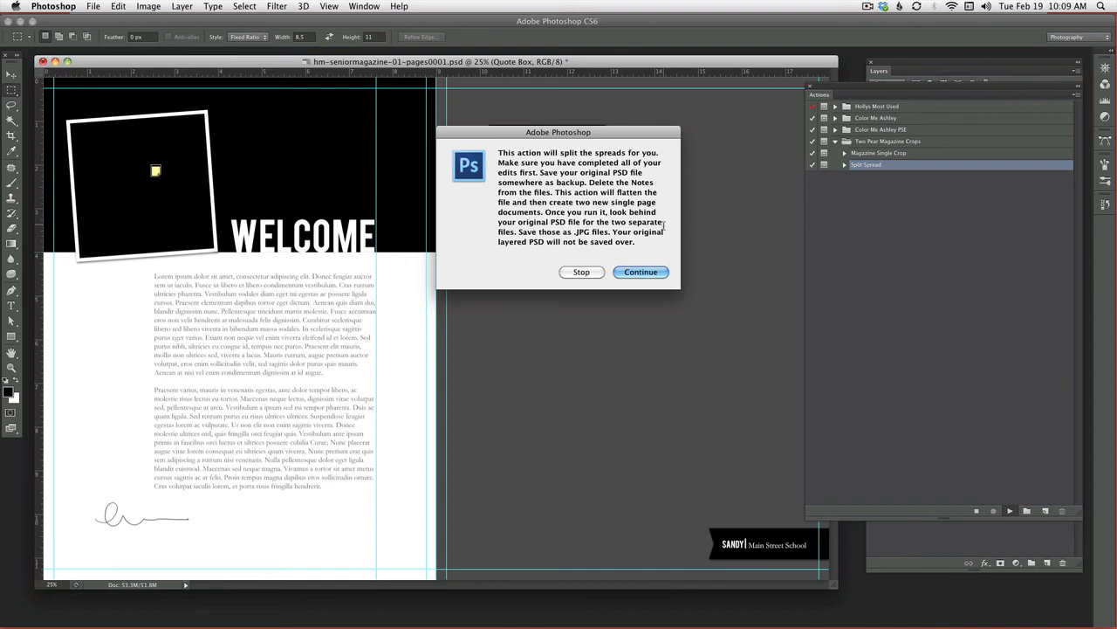
- Continue through both Split Spread dialogs and arrange the WELCOME and quote page documents side by side
click(639, 272)
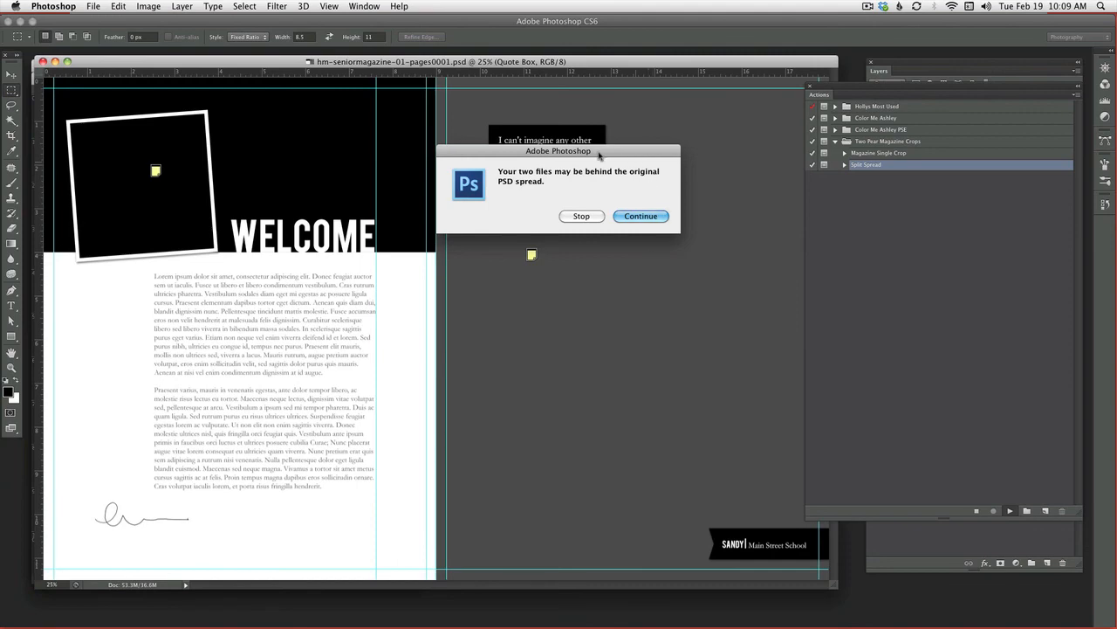
click(639, 216)
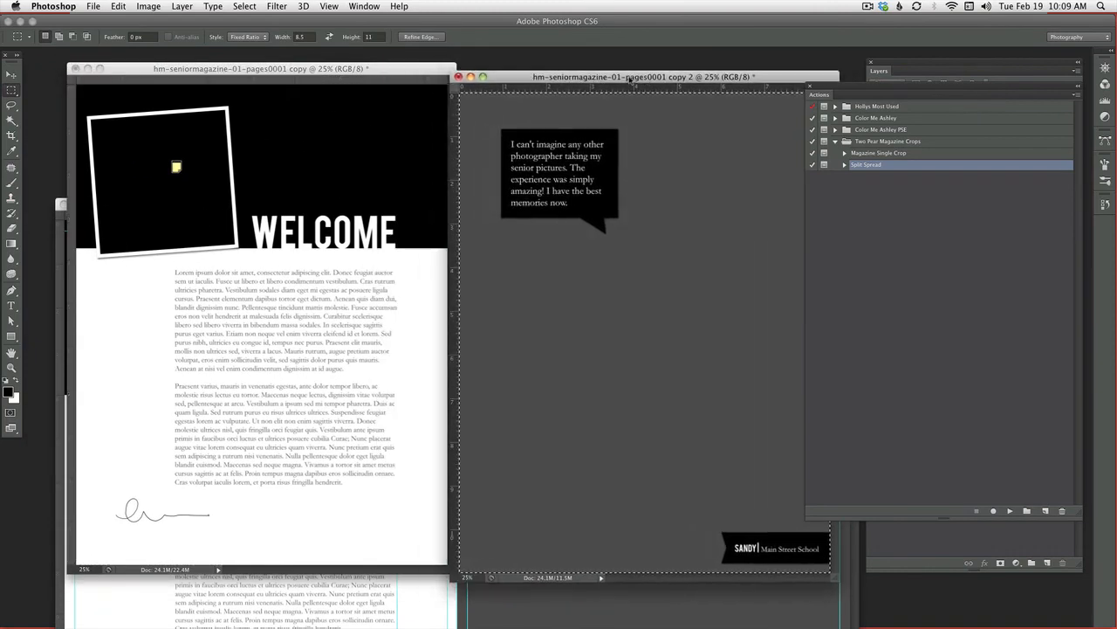
drag(629, 77, 576, 63)
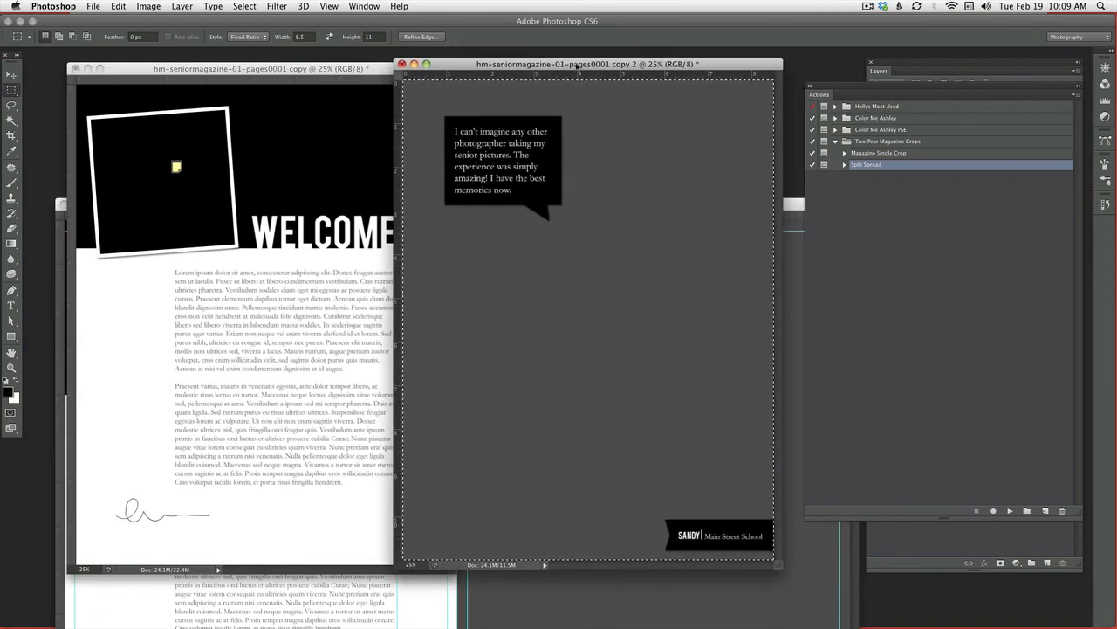
click(253, 64)
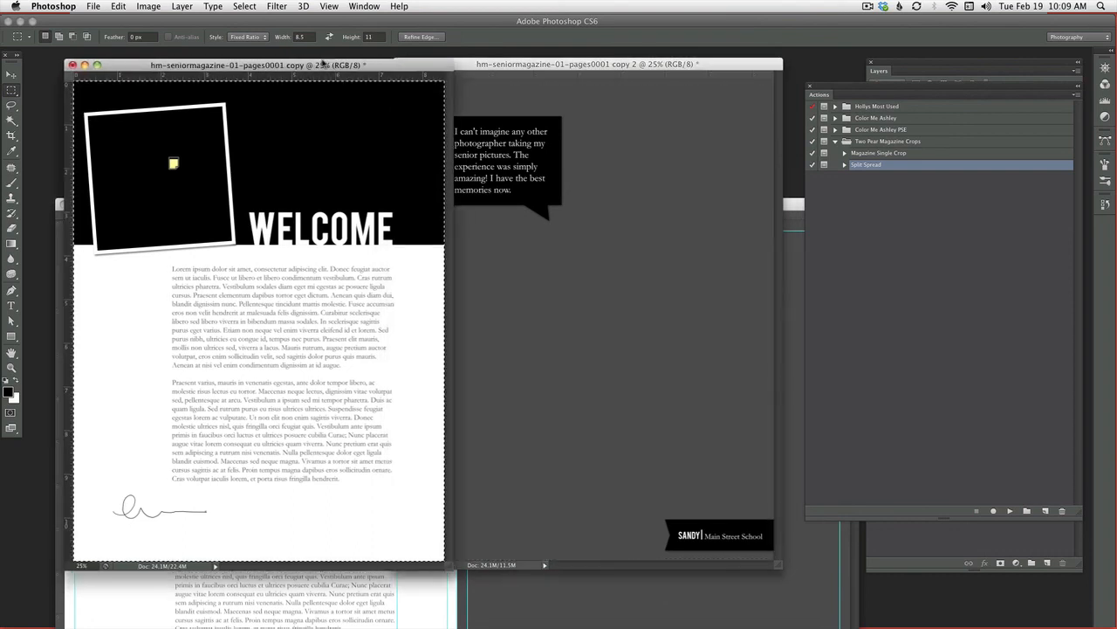